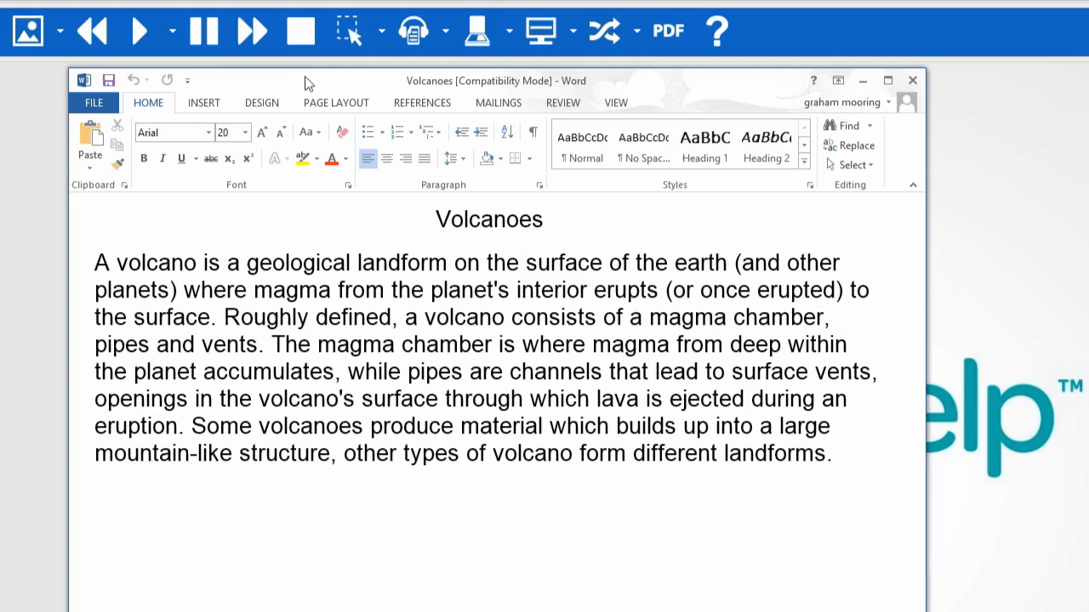
Launch the word Translator from the Read&Write toolbar over the Volcanoes document.
click(602, 31)
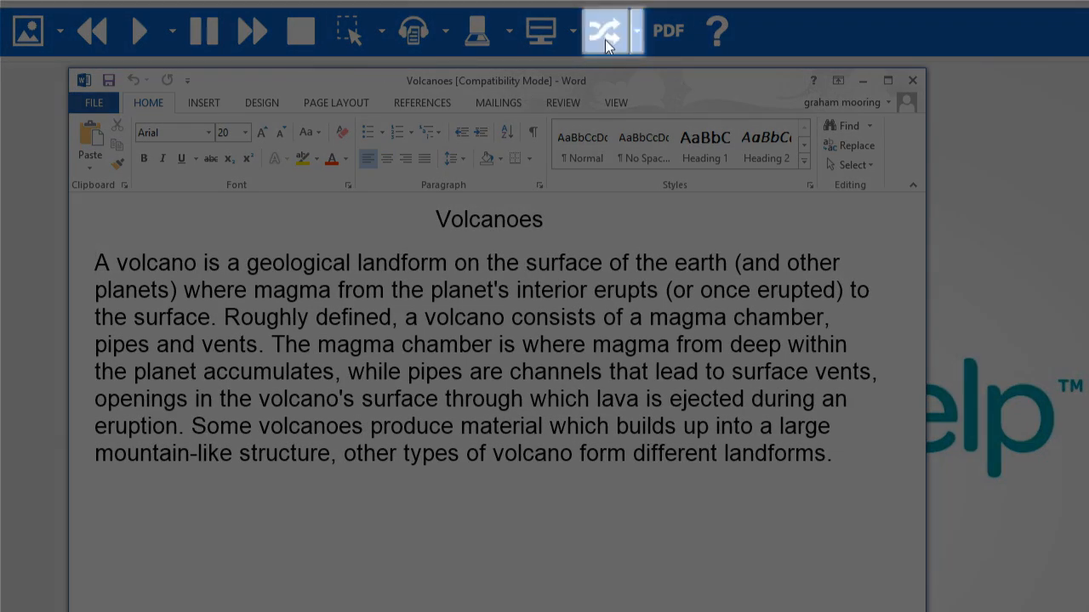
click(604, 30)
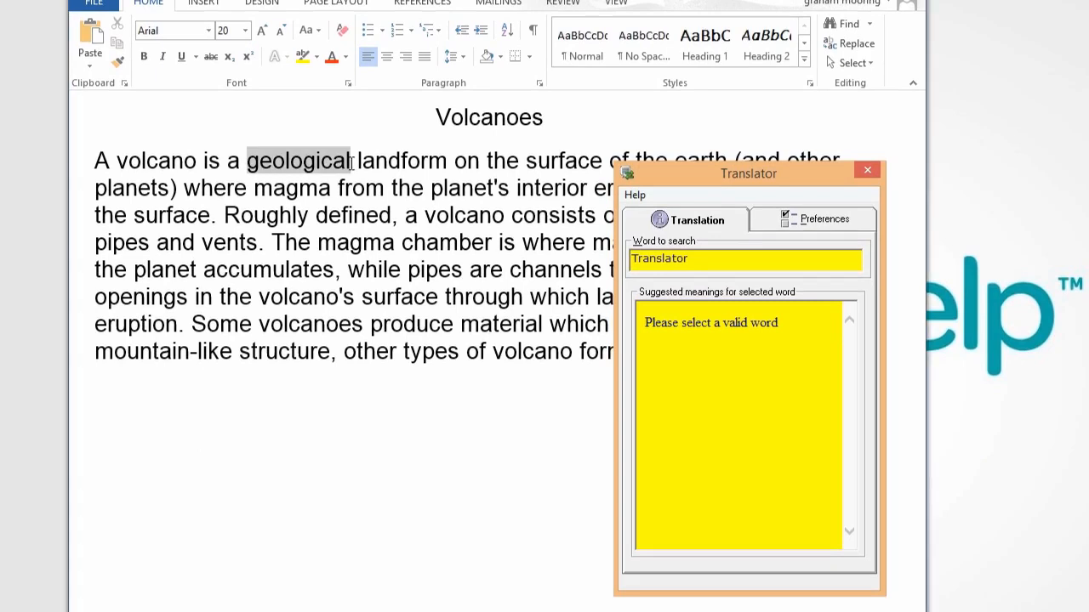
Look up 'geological', showing Spanish meanings 'geología' (noun) and 'geológico' (adjective).
double_click(296, 160)
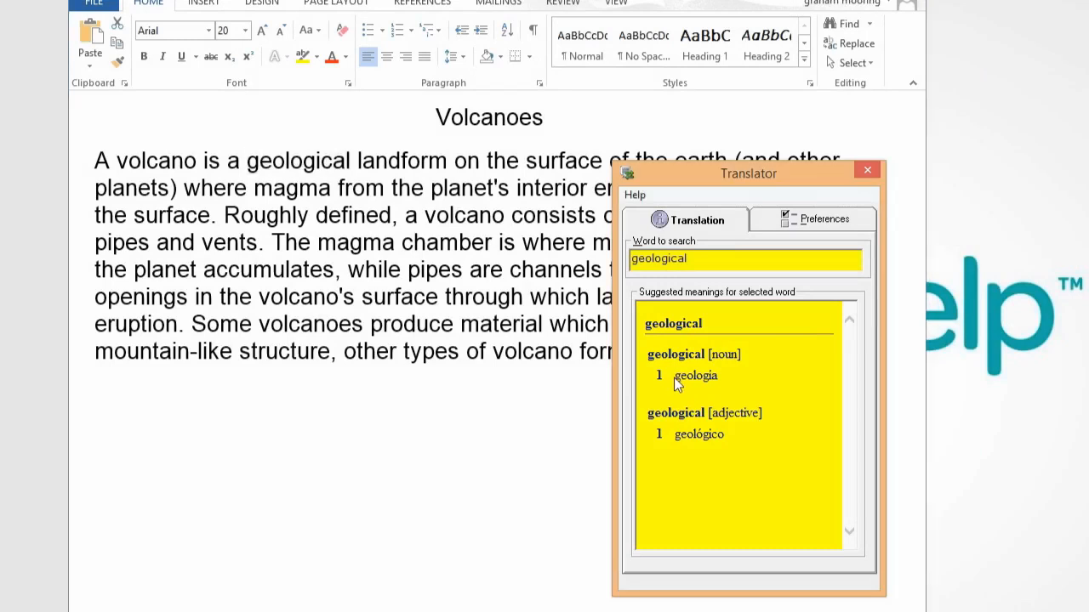
double_click(697, 376)
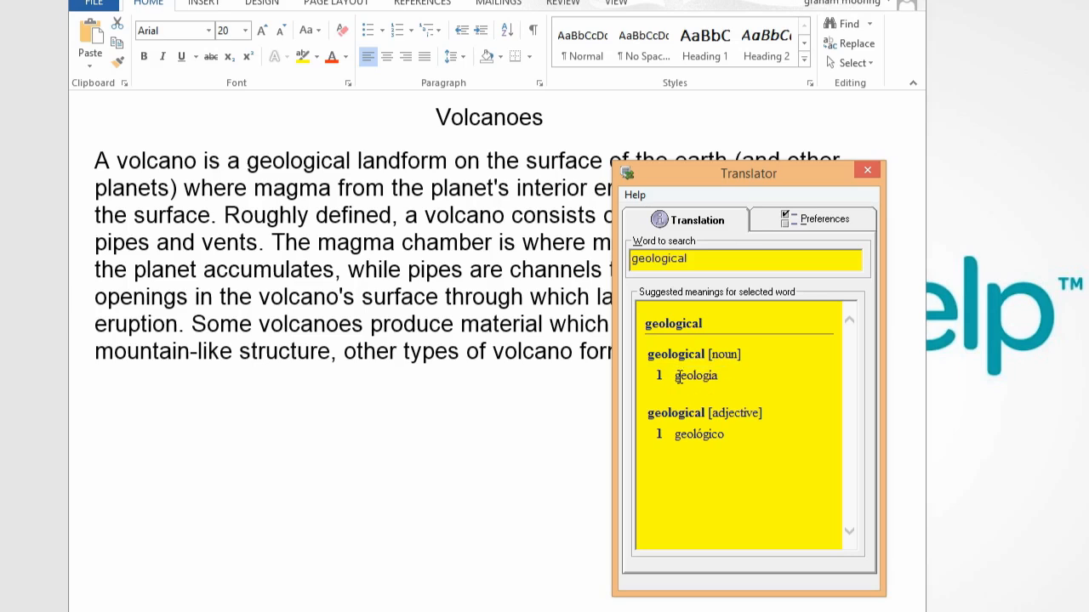
mouse_move(771, 386)
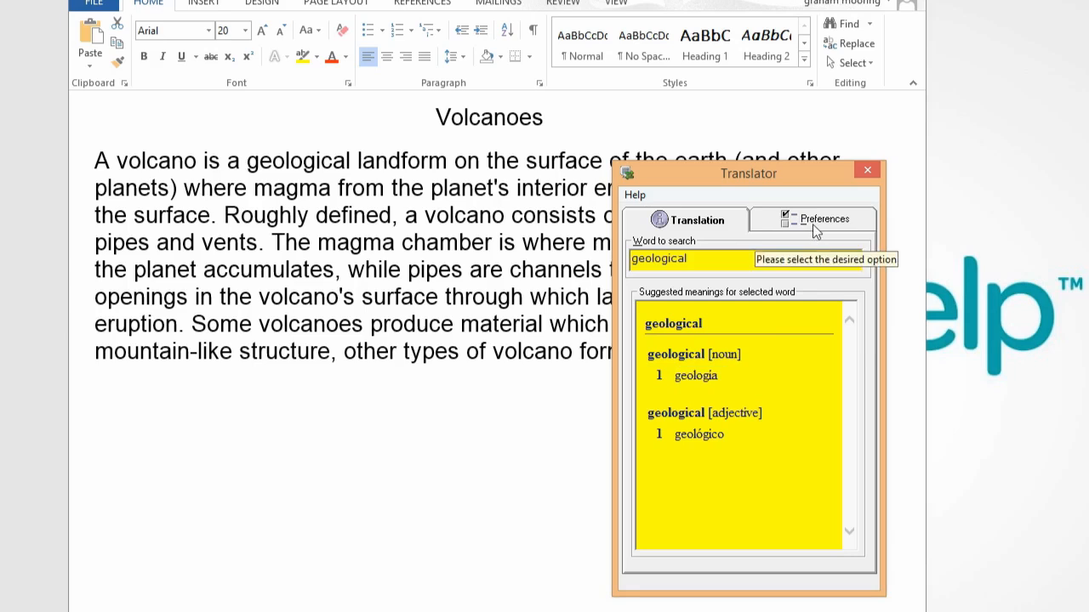
Show the Translator preferences and keep Spanish as the translation language.
click(824, 219)
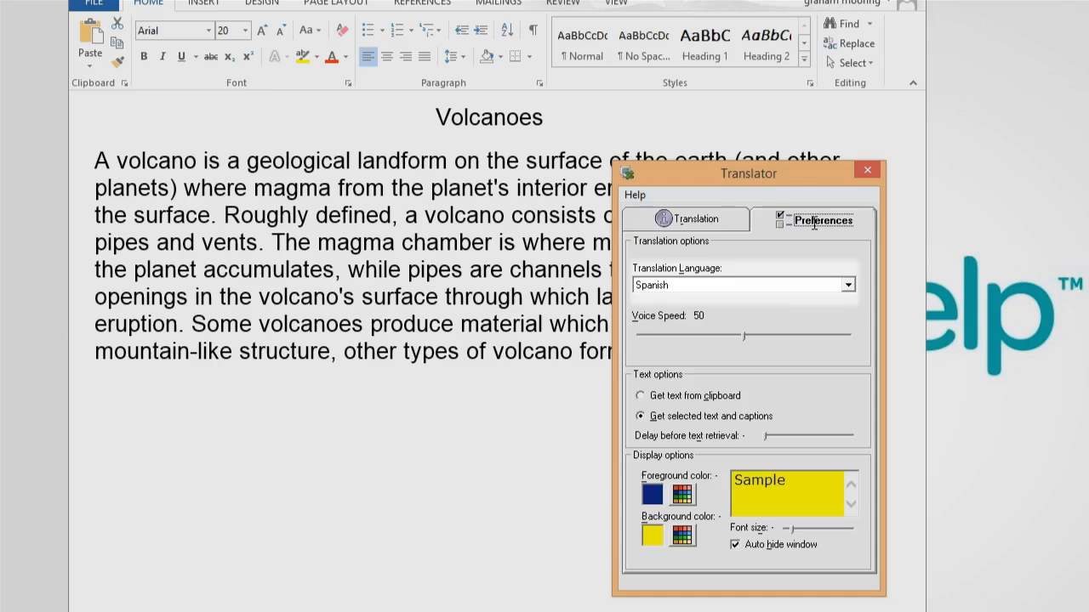
click(847, 286)
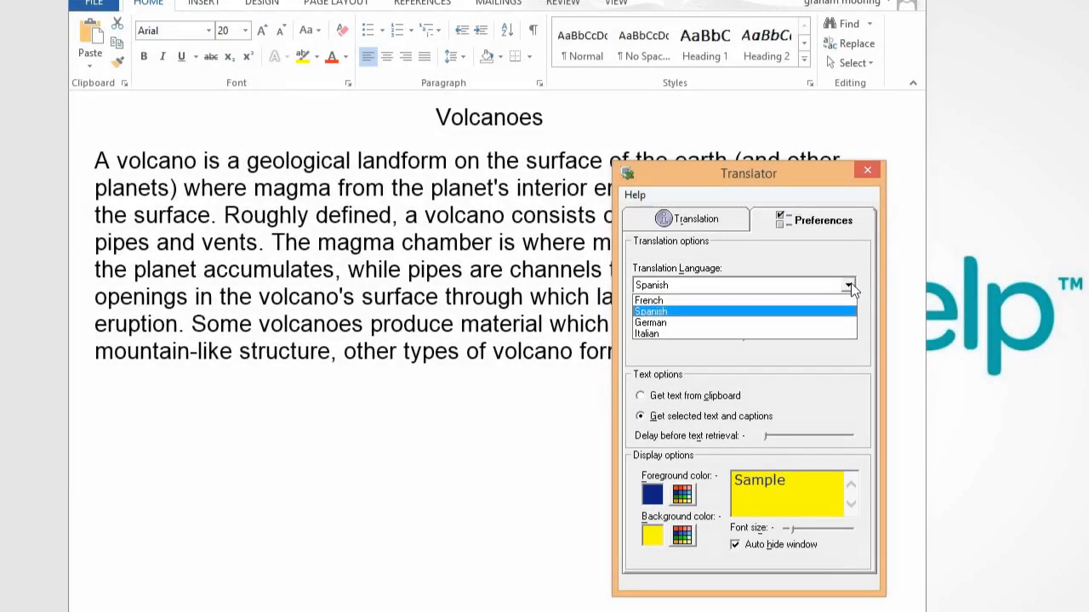
click(650, 311)
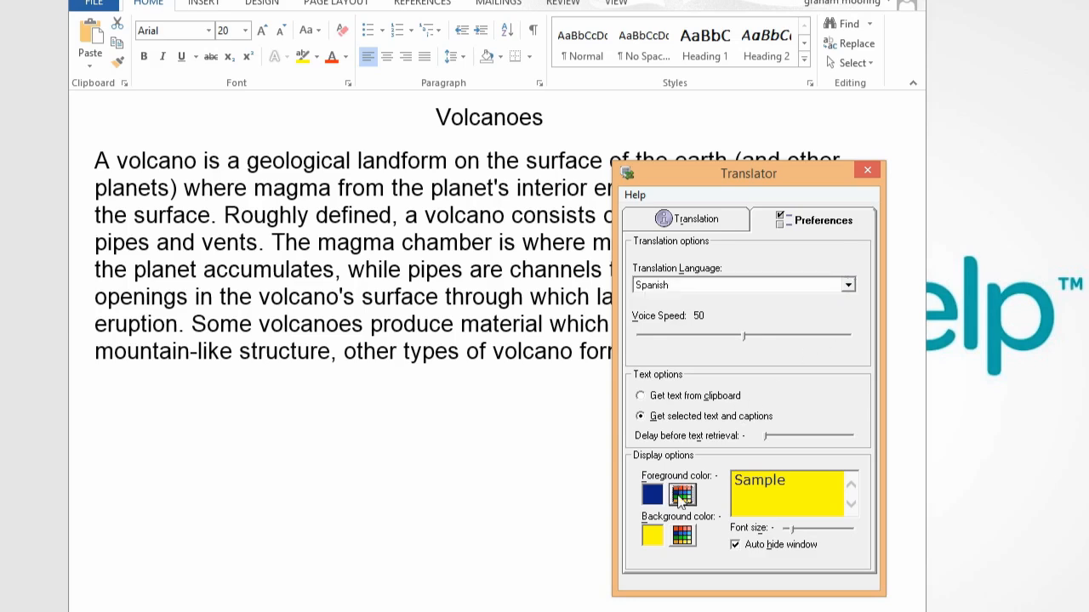
Set translation colours to red text on a light blue background, then close the Translator.
click(681, 496)
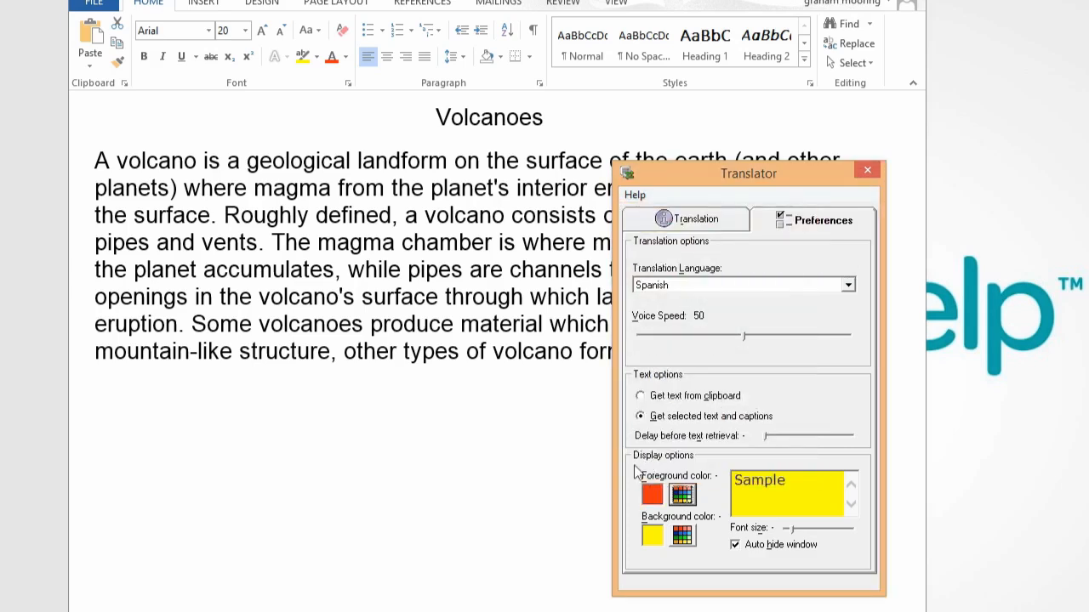
click(679, 497)
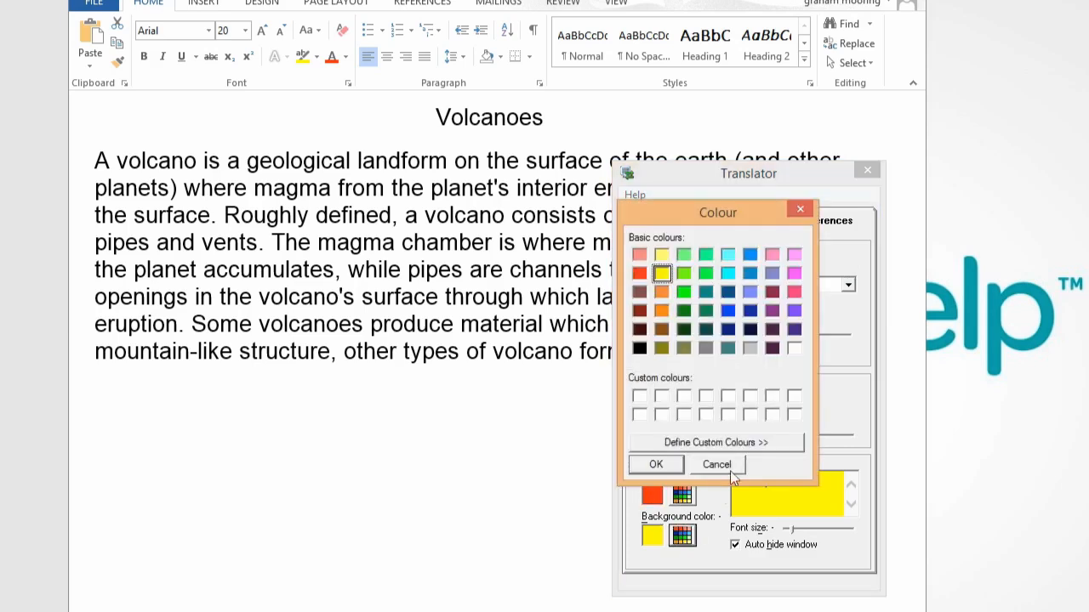
click(728, 255)
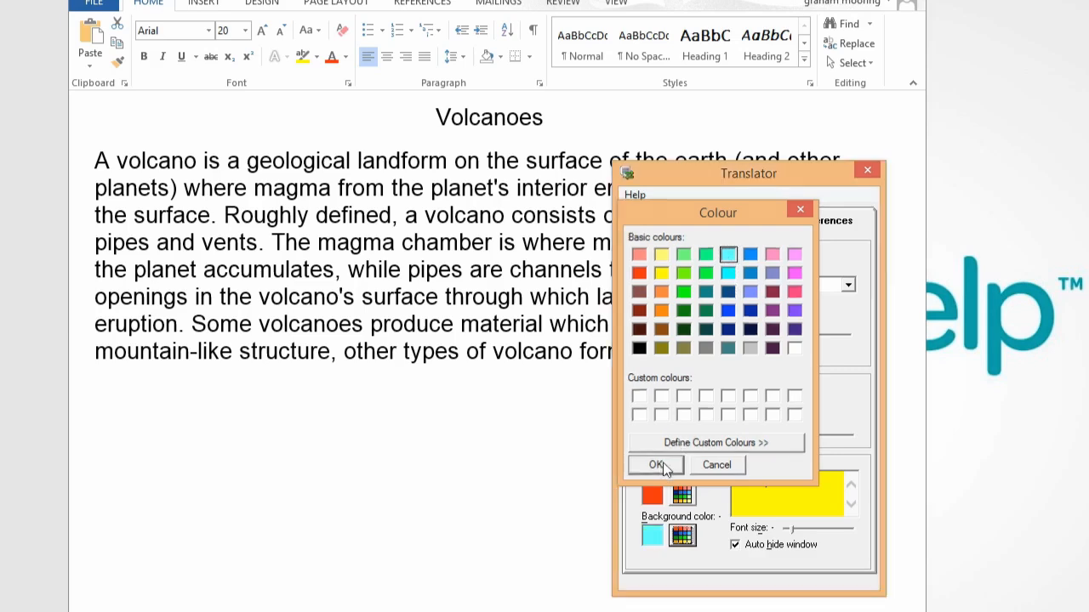
click(655, 466)
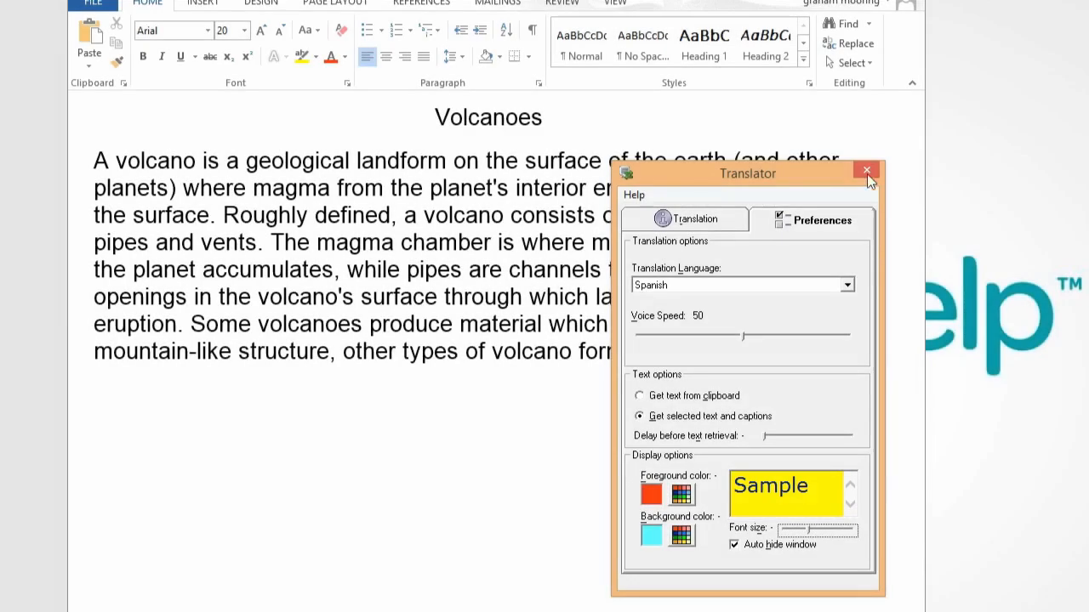
click(866, 170)
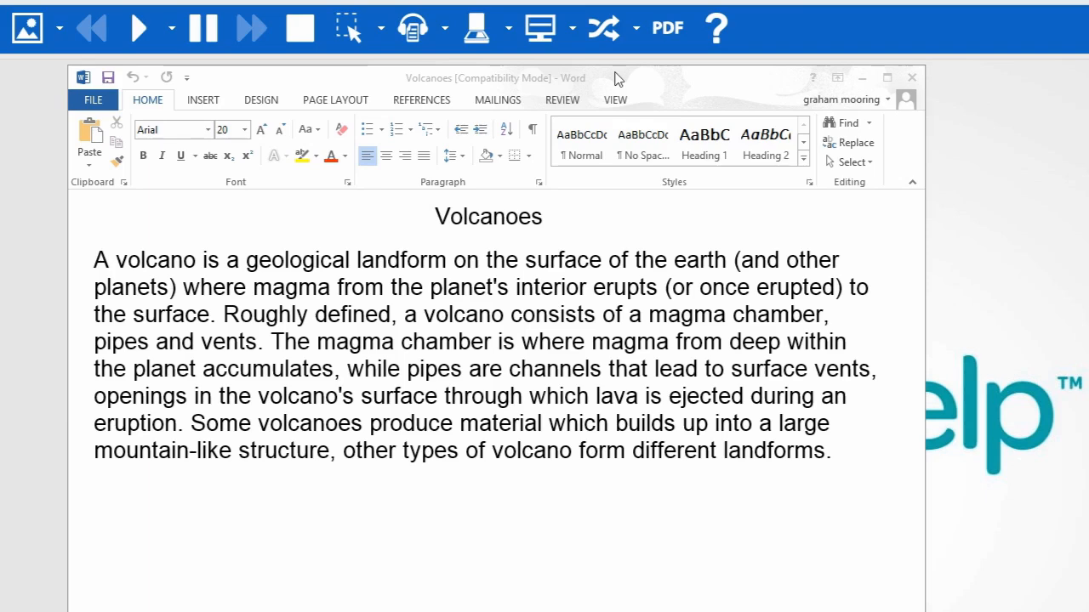
Translate the selected volcano paragraph into Spanish in the Paragraph Translator web page.
click(637, 27)
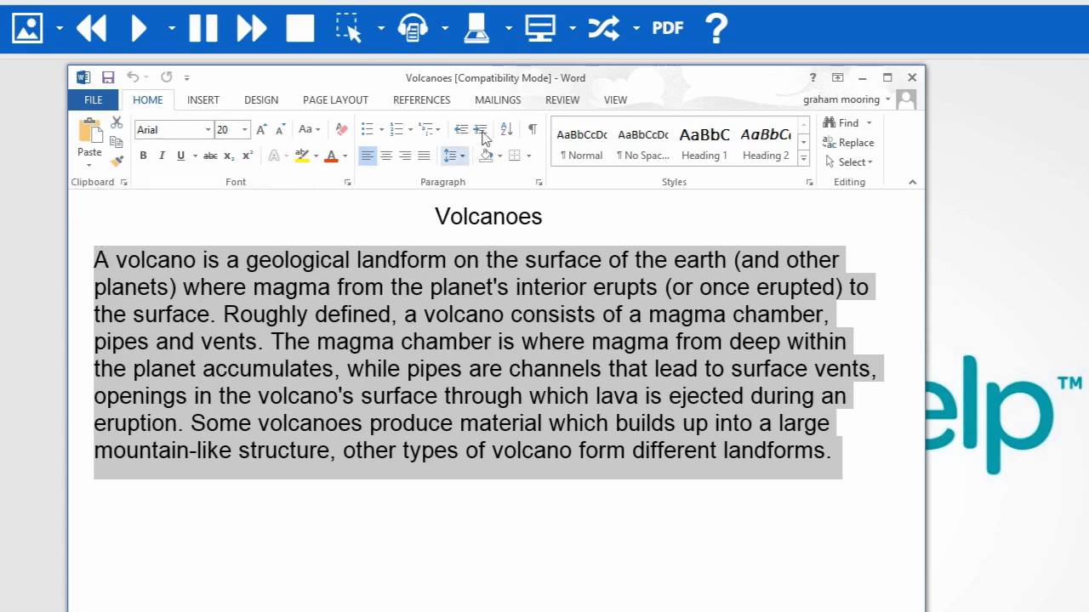
click(602, 27)
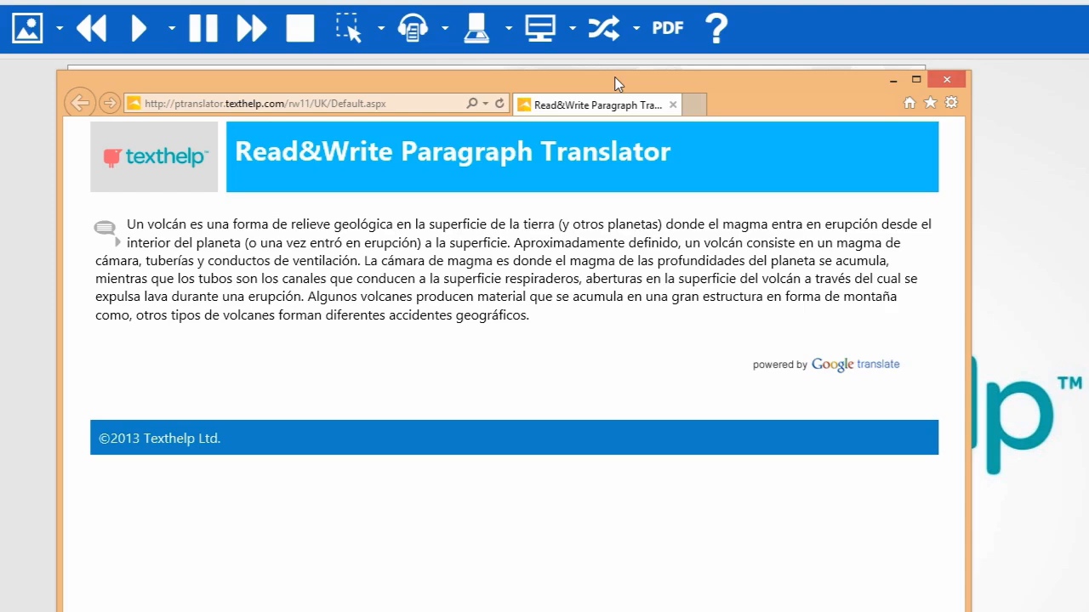
Show the Paragraph Translation Options with From set to English and To set to Spanish.
click(631, 27)
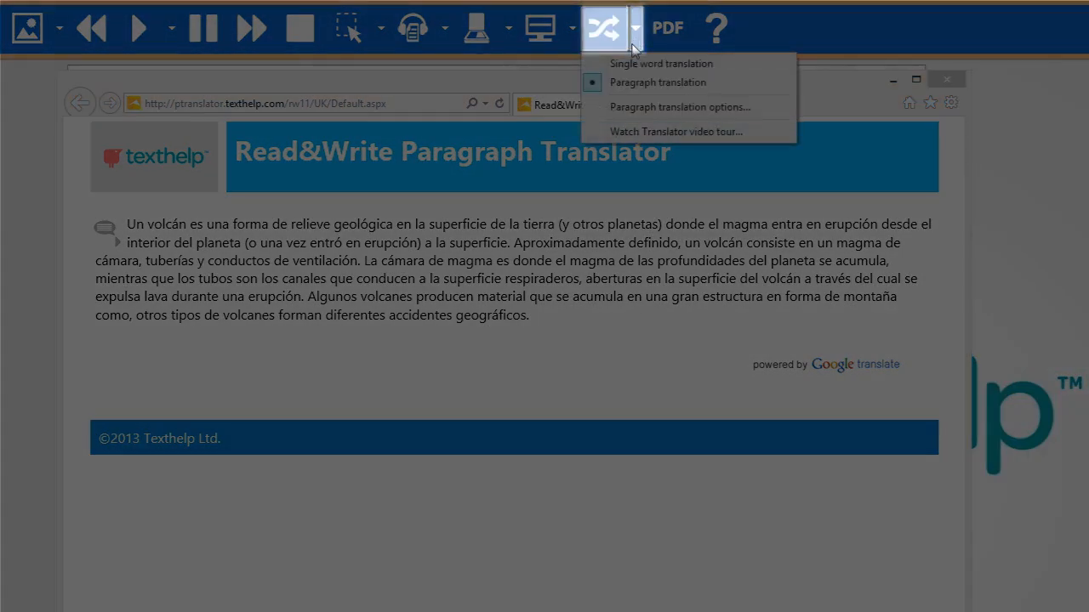
mouse_move(684, 107)
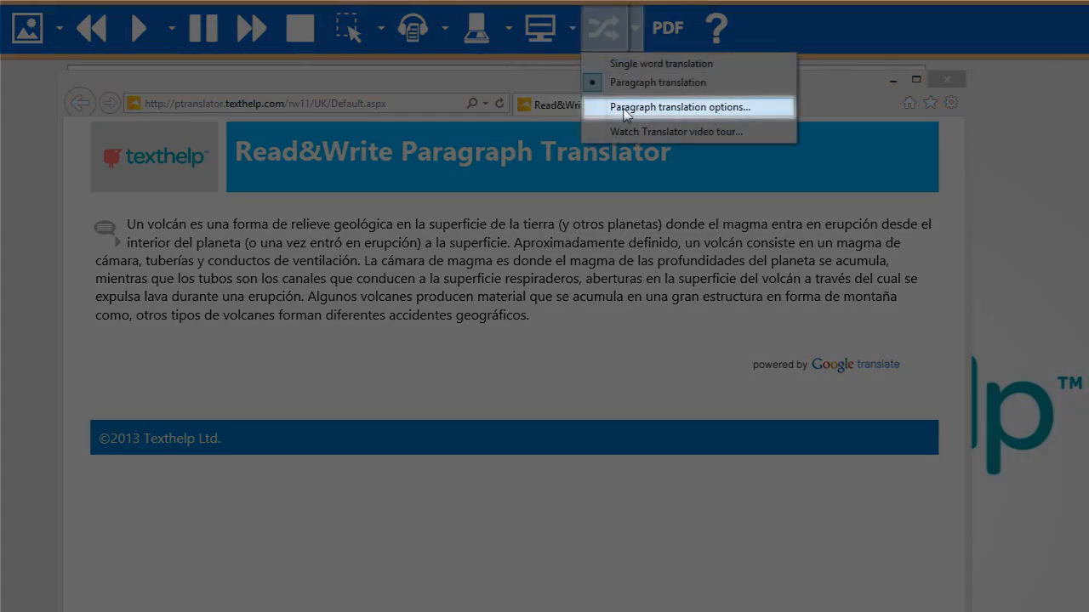
click(682, 105)
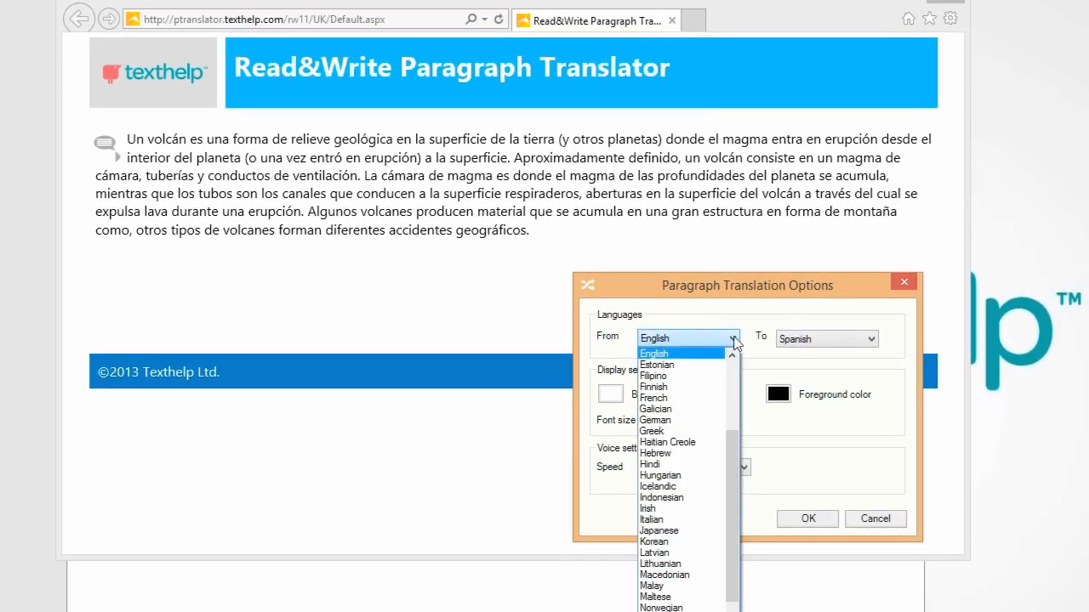
click(653, 352)
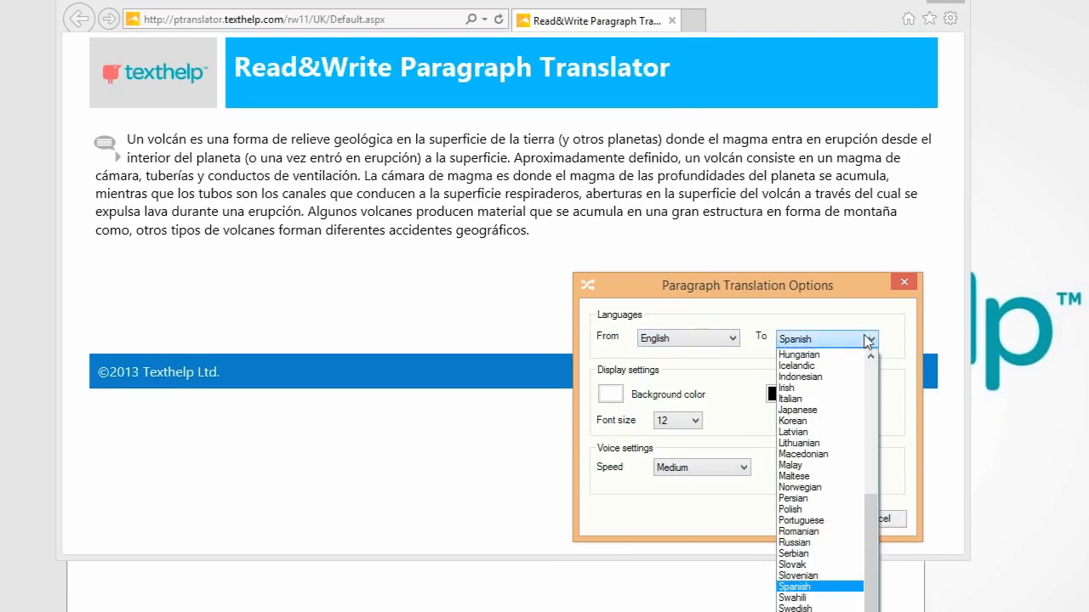
click(818, 585)
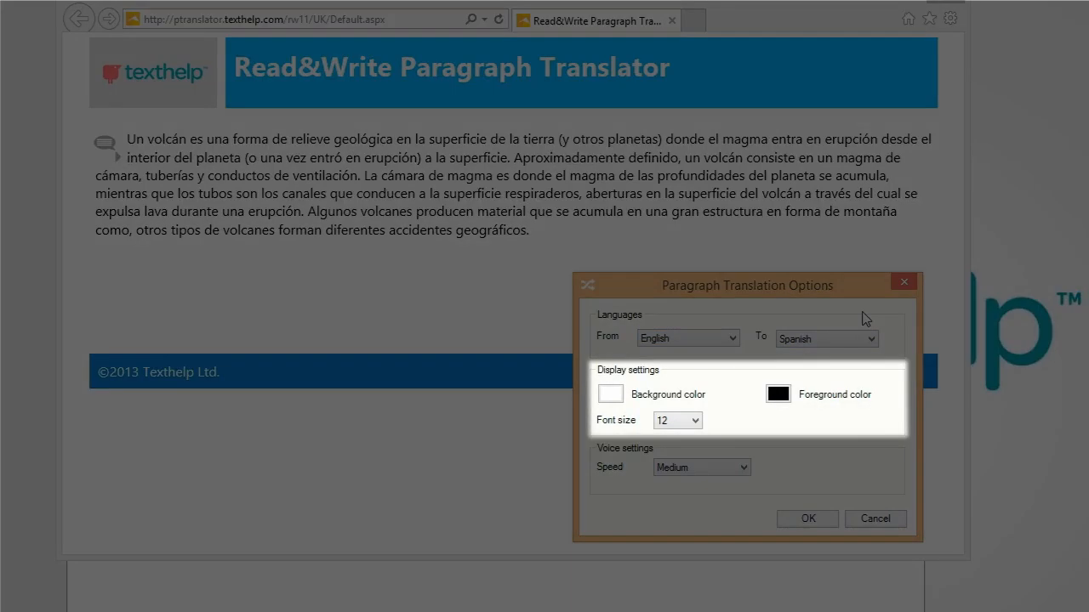